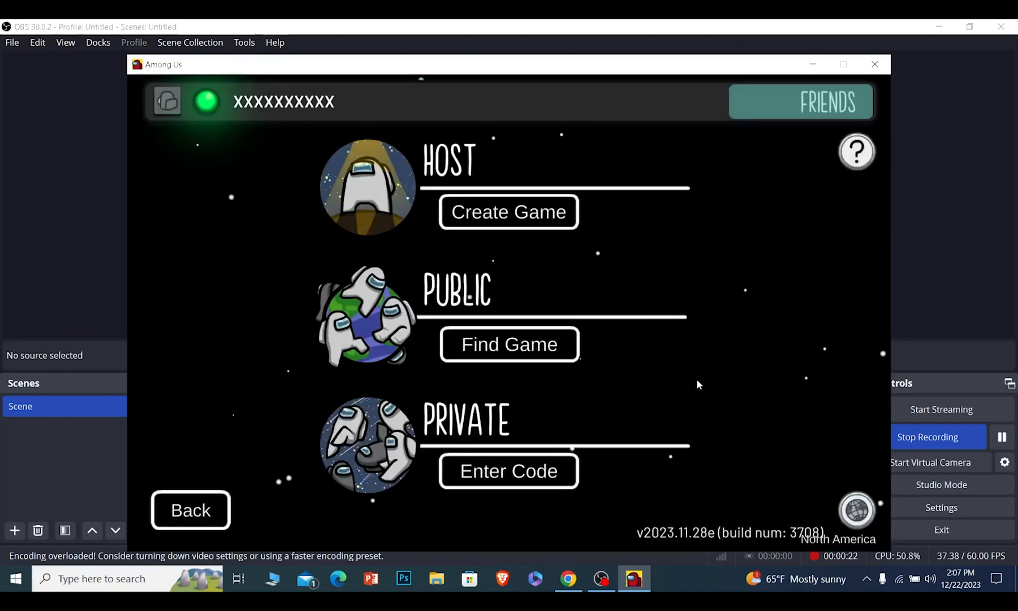
pyautogui.moveTo(507, 212)
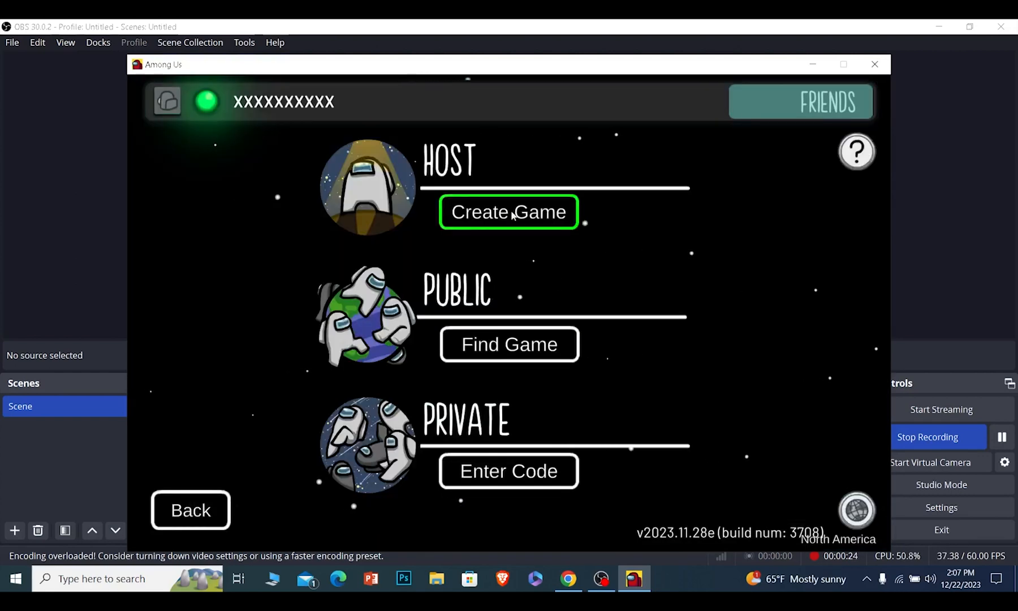
pyautogui.moveTo(578, 330)
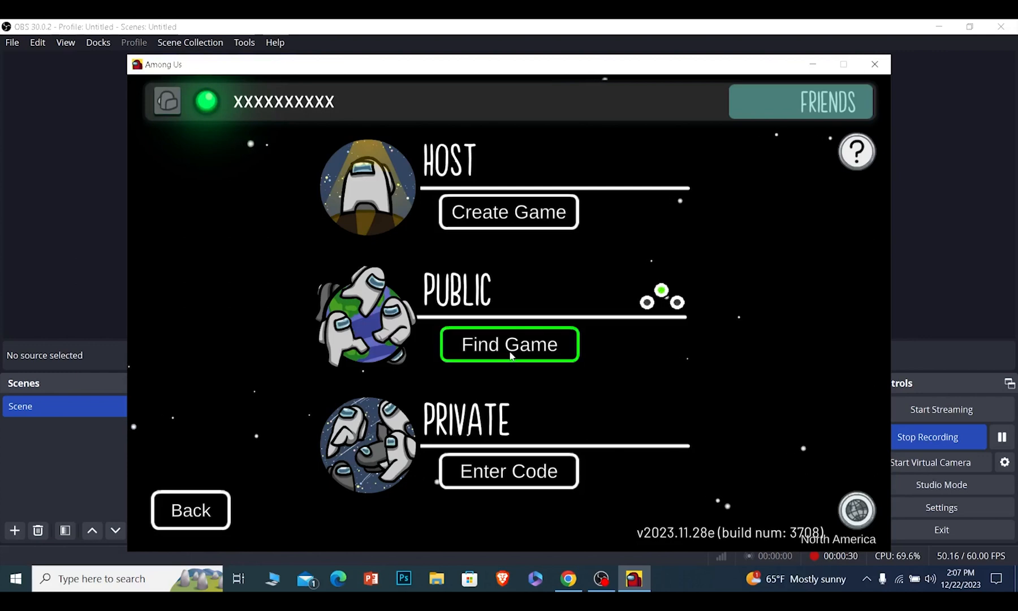
# Step: Browse the public games list and toggle its chat filter from Free Chat back to Quick Chat Only
pyautogui.click(509, 344)
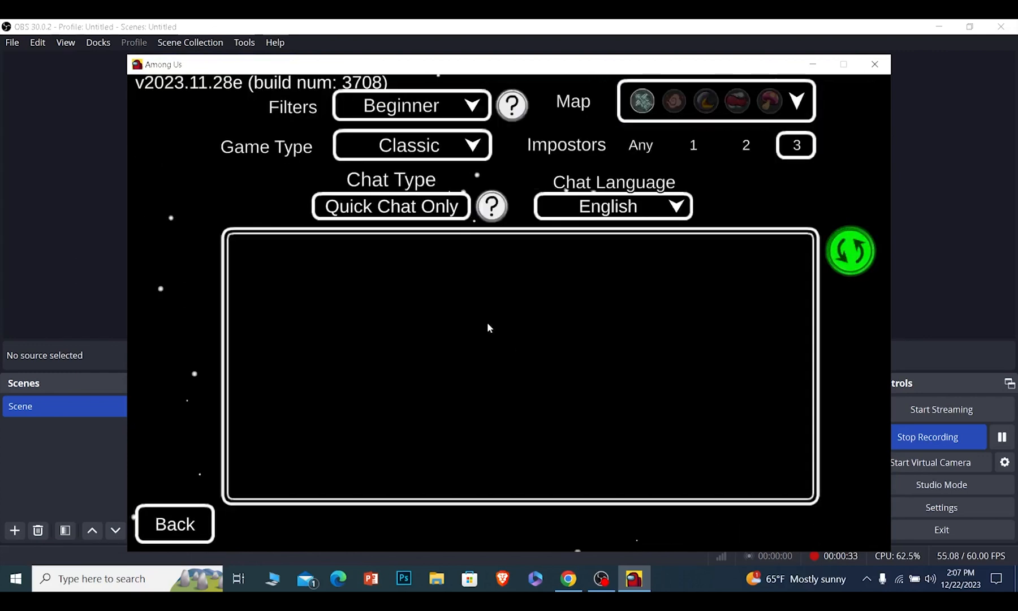
pyautogui.click(849, 251)
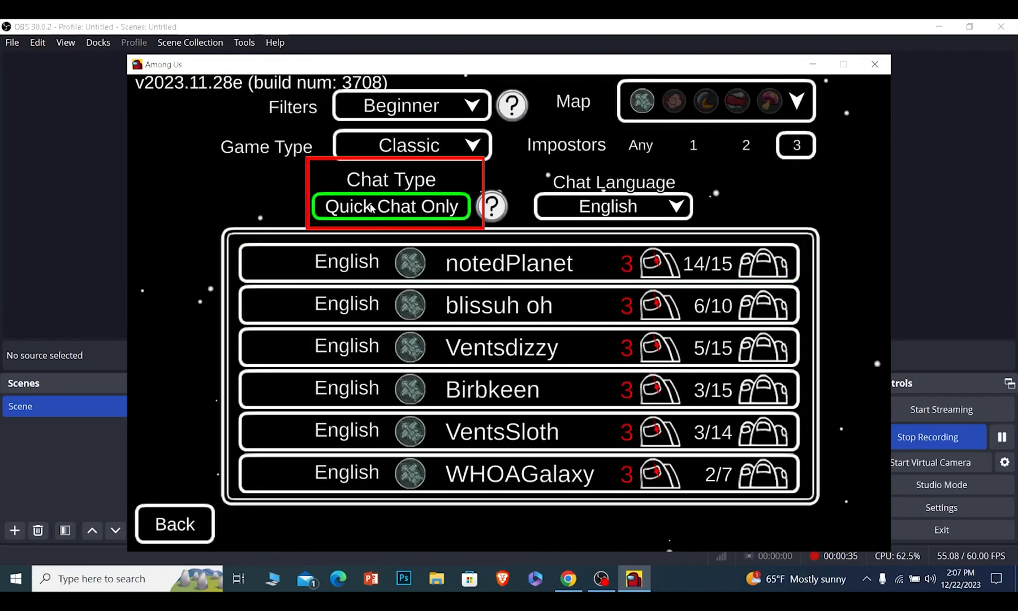
pyautogui.click(391, 206)
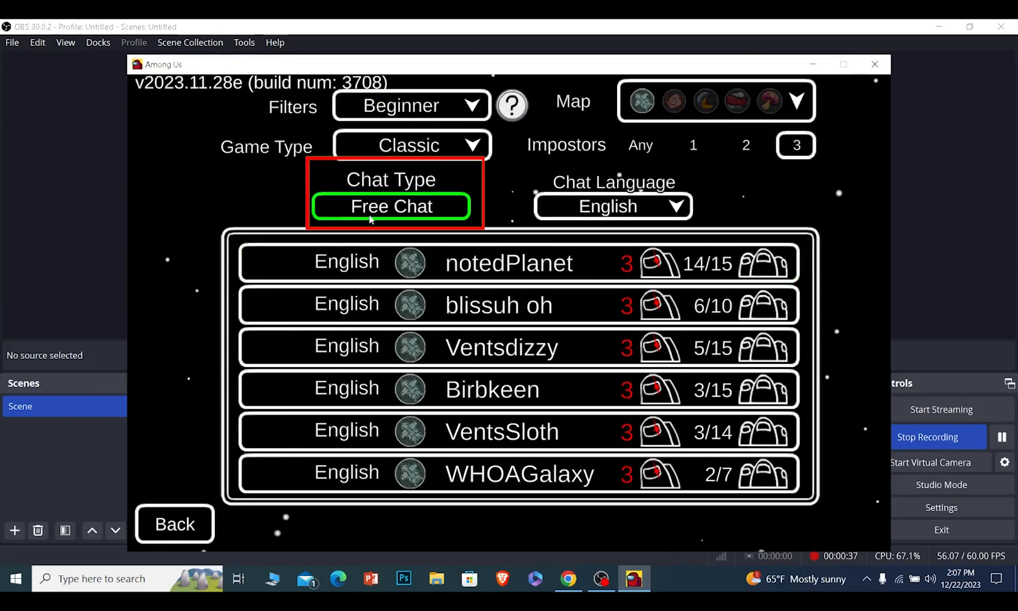
pyautogui.click(392, 206)
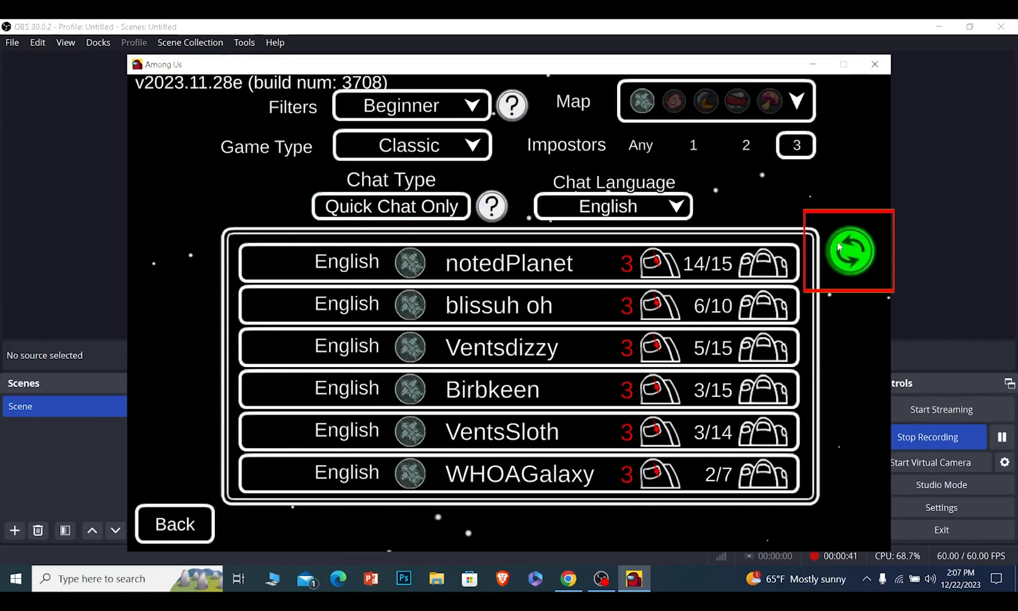
# Step: Refresh the public games list, then leave it for the online menu
pyautogui.click(848, 250)
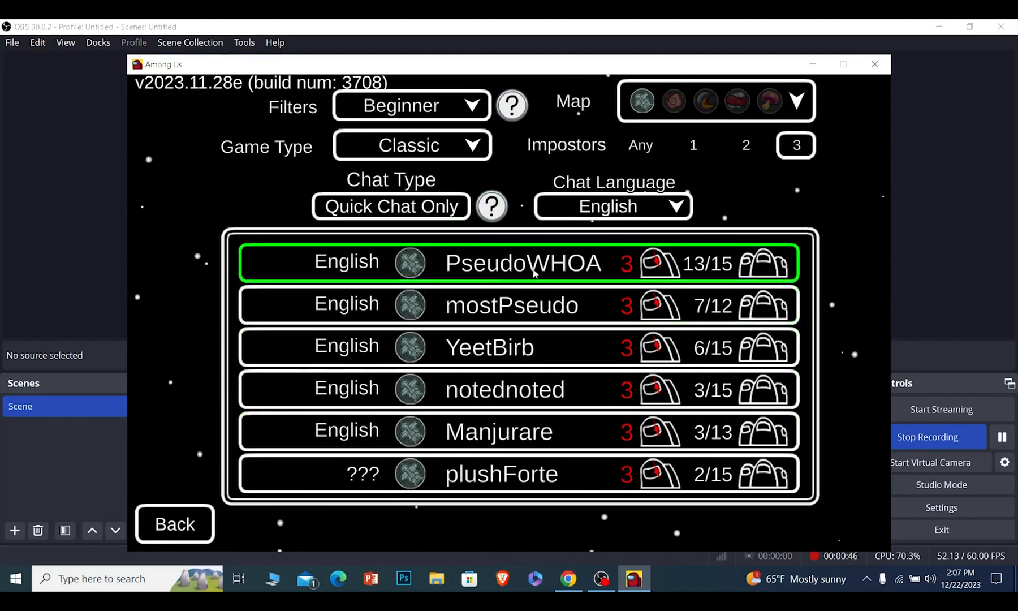
pyautogui.click(519, 262)
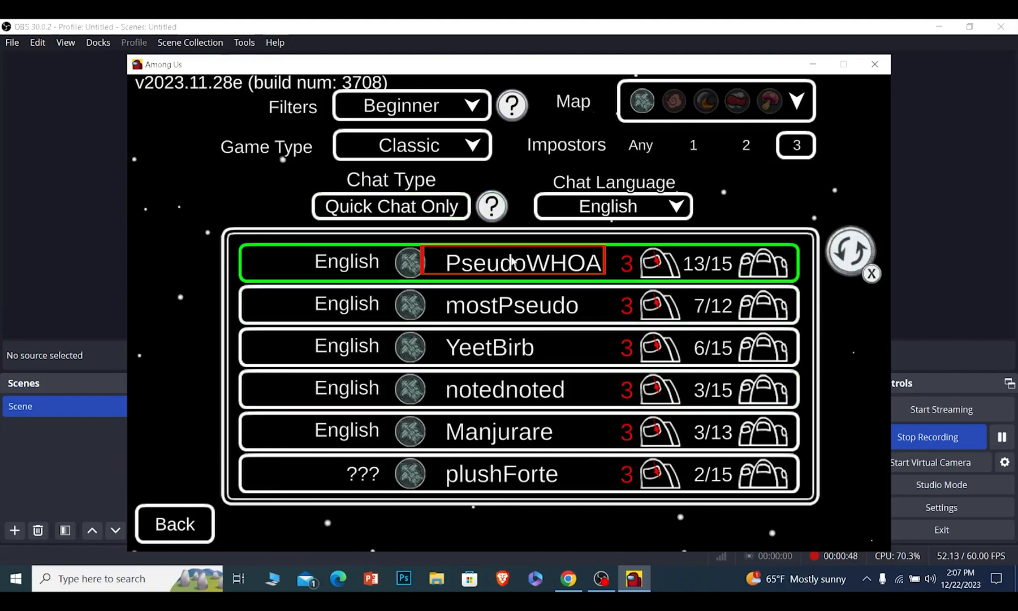
pyautogui.click(173, 524)
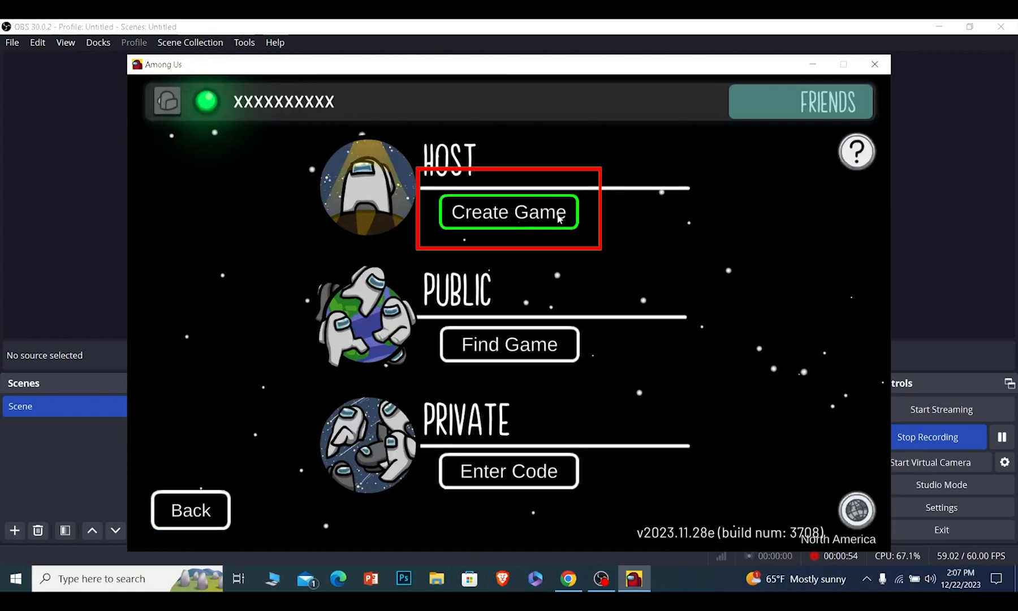
# Step: Start a new hosted game and toggle its chat type to Free Chat and back to Quick Chat Only
pyautogui.click(508, 211)
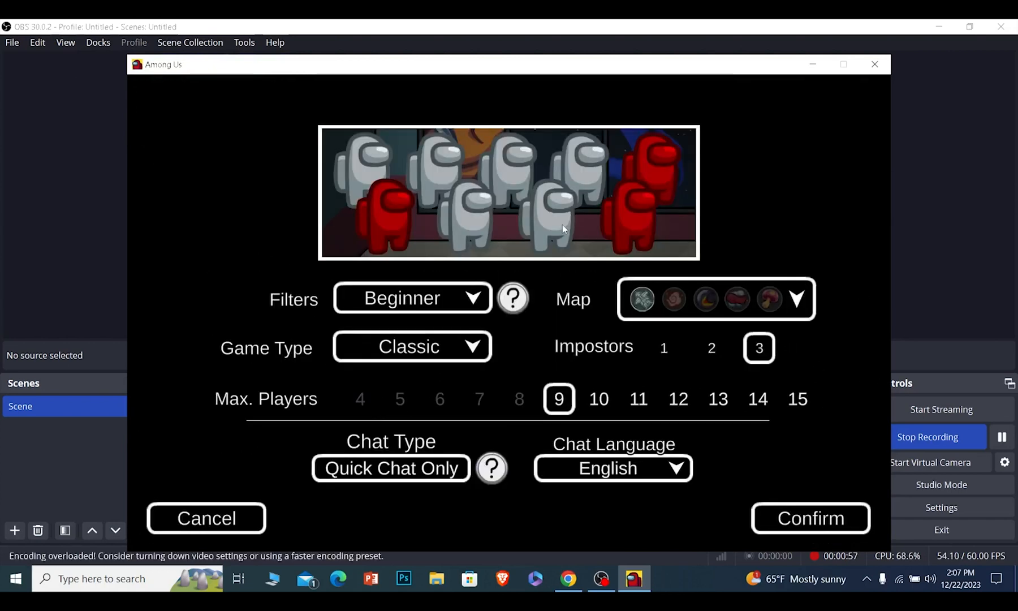
pyautogui.click(390, 467)
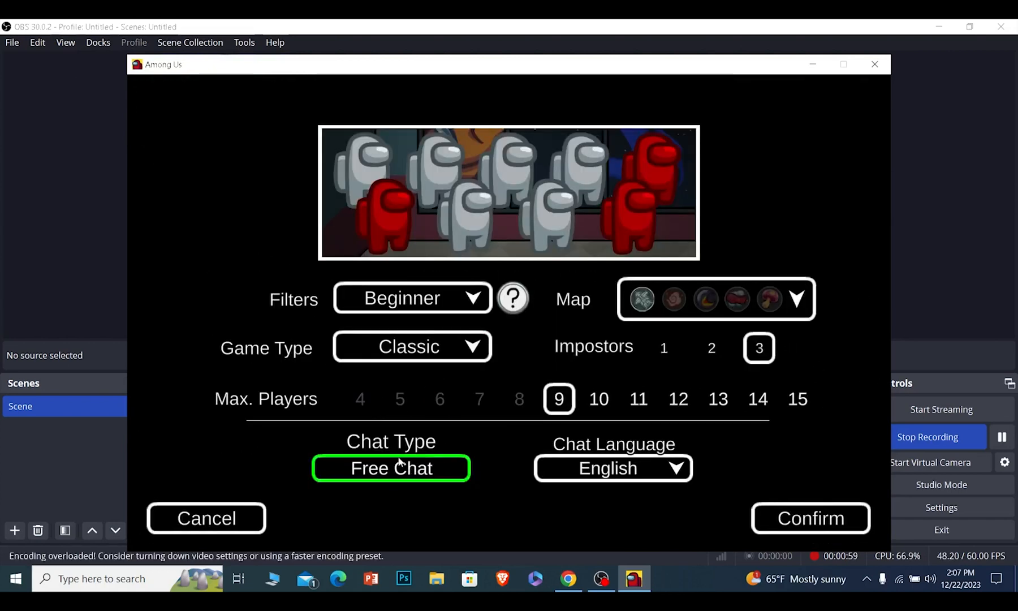
pyautogui.click(390, 468)
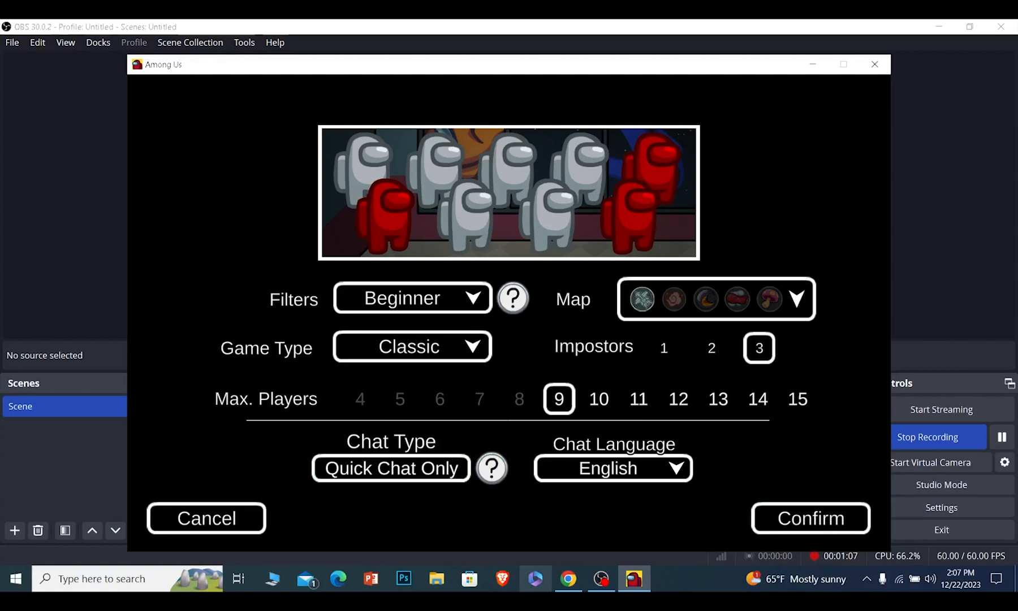
pyautogui.moveTo(429, 502)
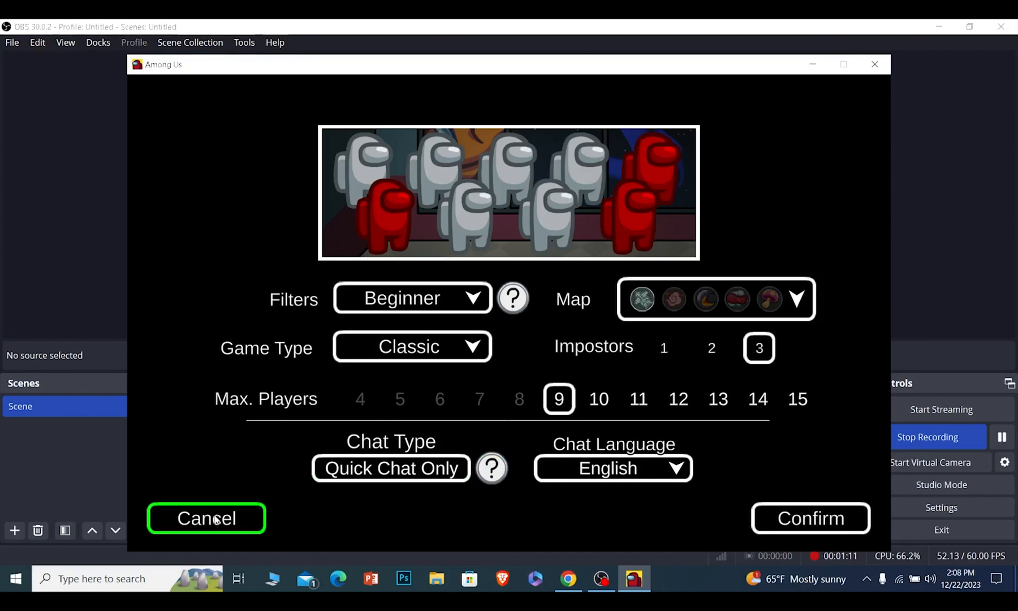
# Step: Cancel the Create Game setup and return to the main menu
pyautogui.click(206, 518)
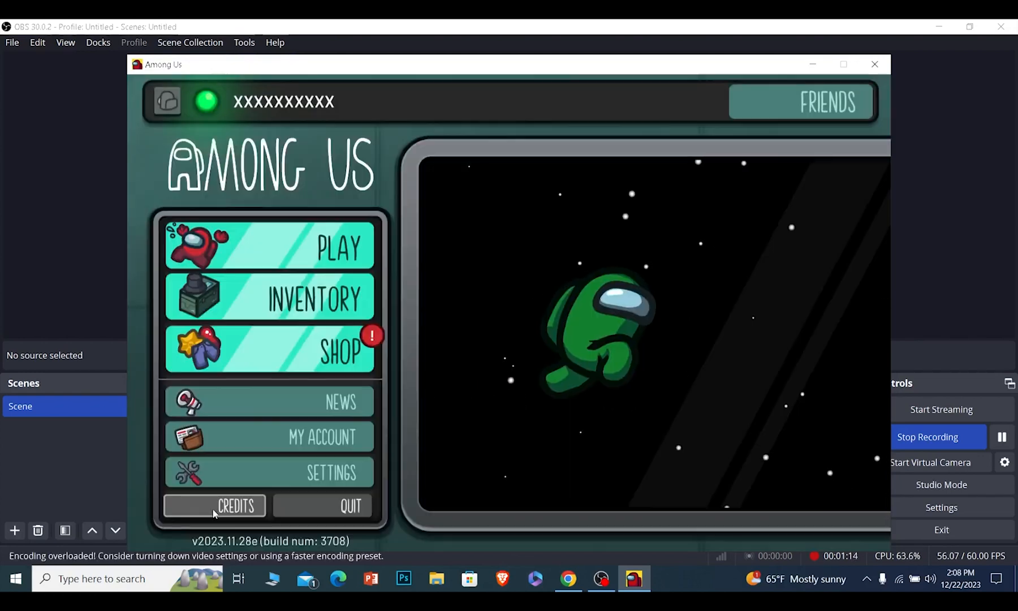
pyautogui.moveTo(266, 441)
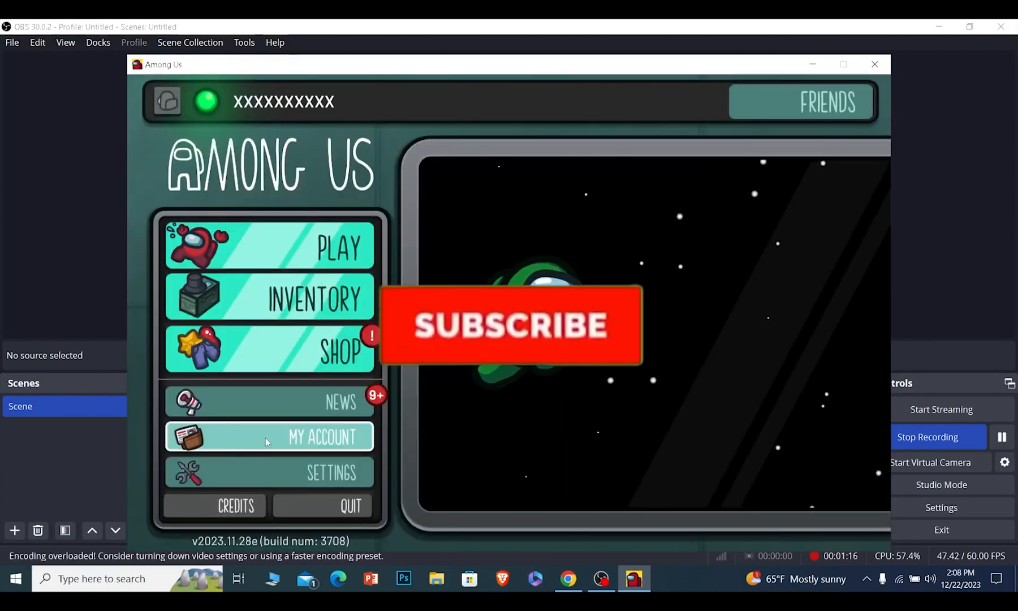